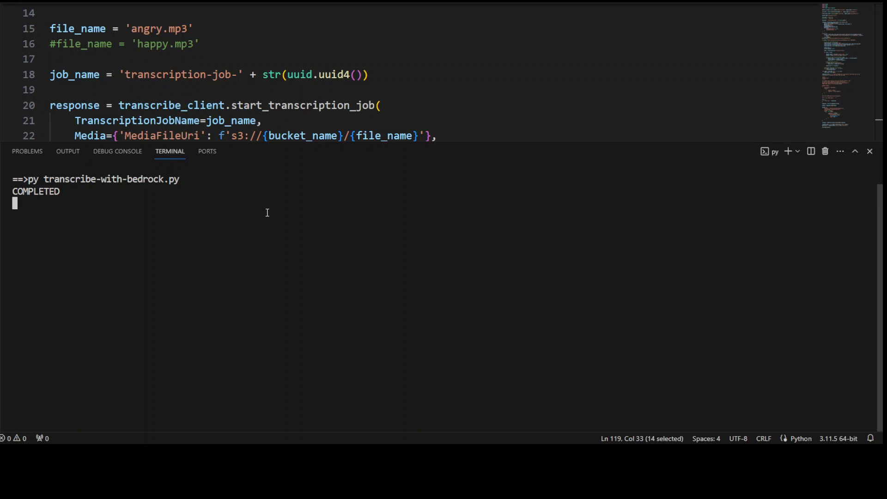
pyautogui.moveTo(279, 236)
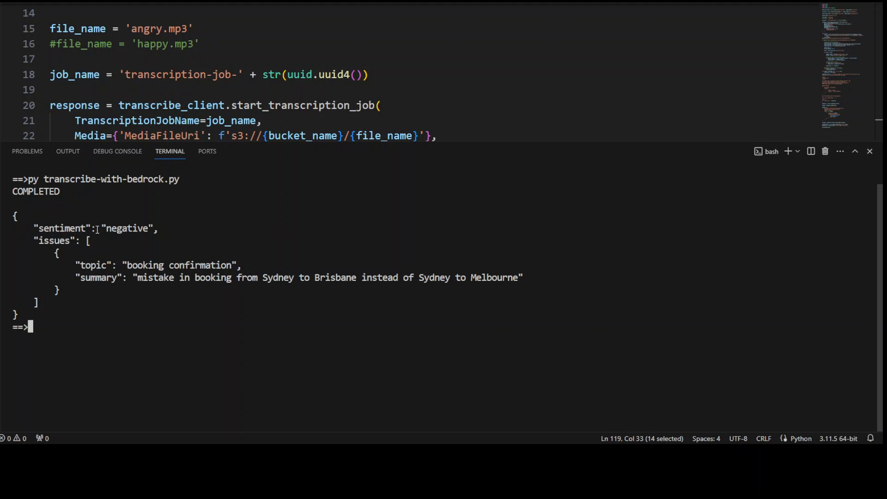
# - Highlight the negative sentiment, the Sydney-to-Brisbane booking mistake, and the booking-confirmation topic in the output
pyautogui.doubleClick(126, 228)
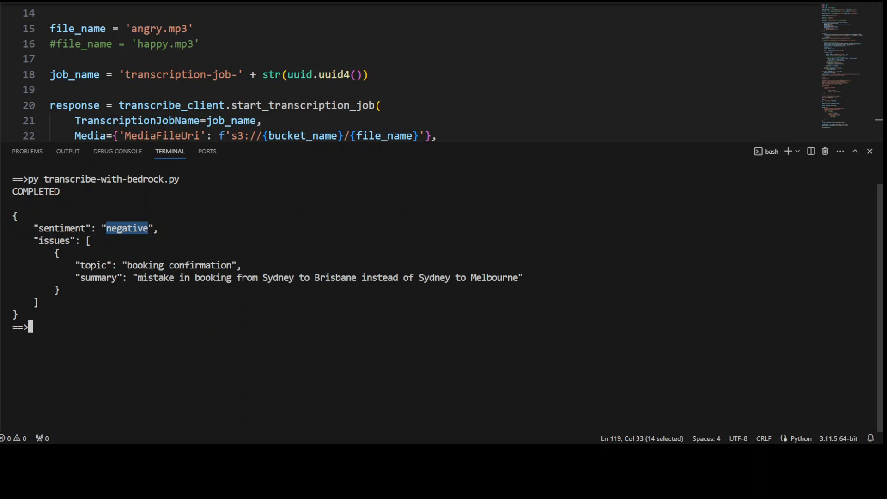
pyautogui.doubleClick(154, 277)
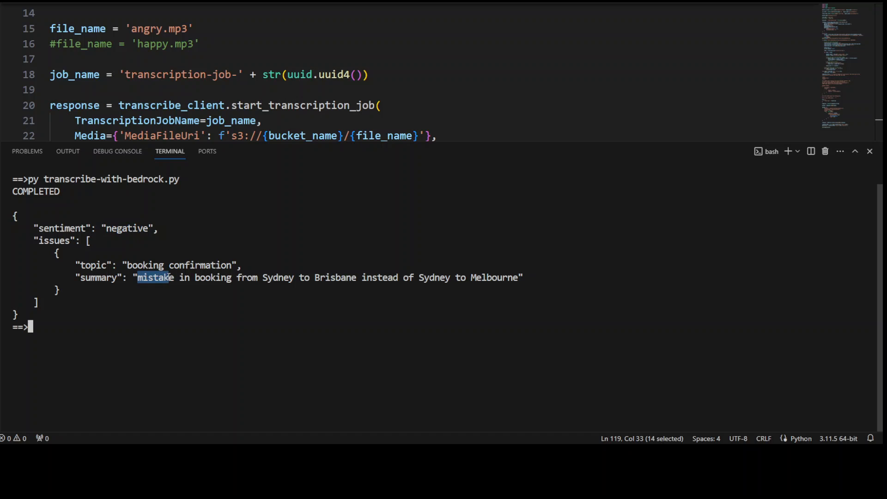
pyautogui.moveTo(137, 277); pyautogui.dragTo(358, 277)
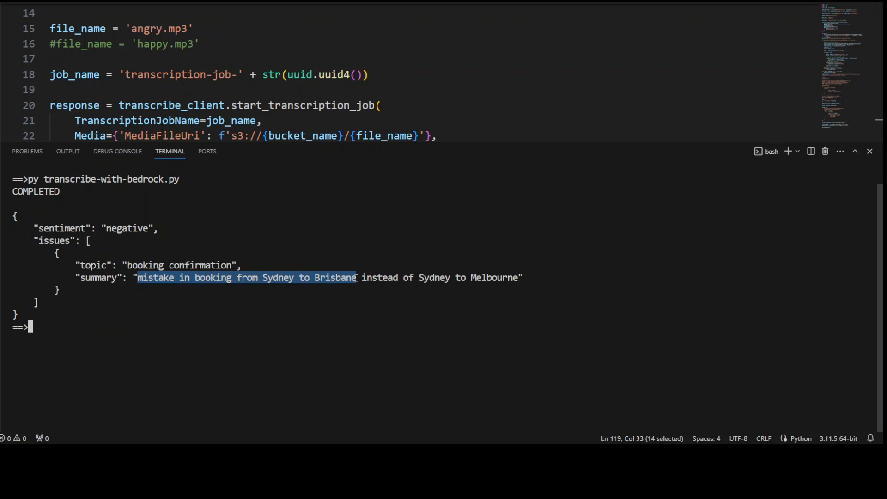
pyautogui.moveTo(358, 277); pyautogui.dragTo(506, 277)
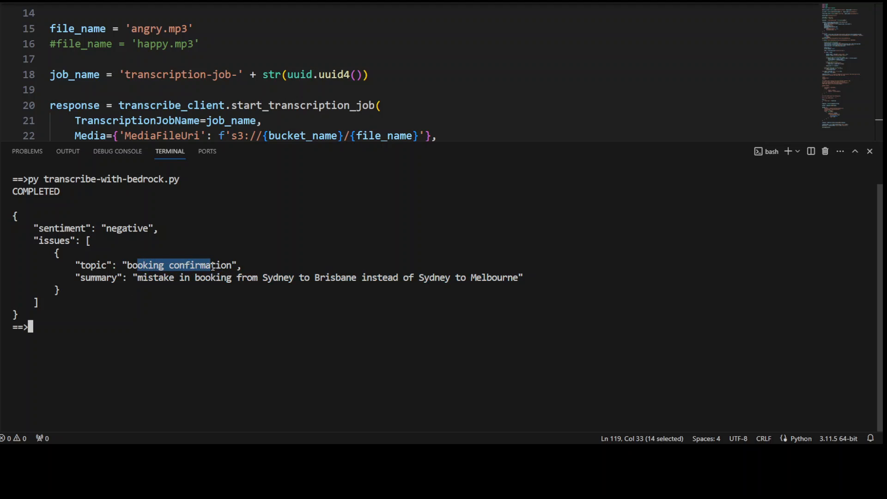
pyautogui.moveTo(236, 173)
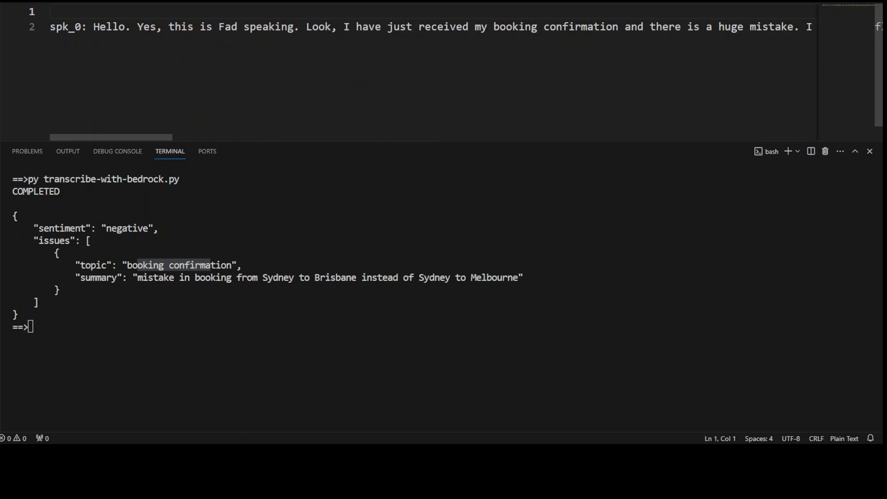
pyautogui.moveTo(219, 26); pyautogui.dragTo(262, 27)
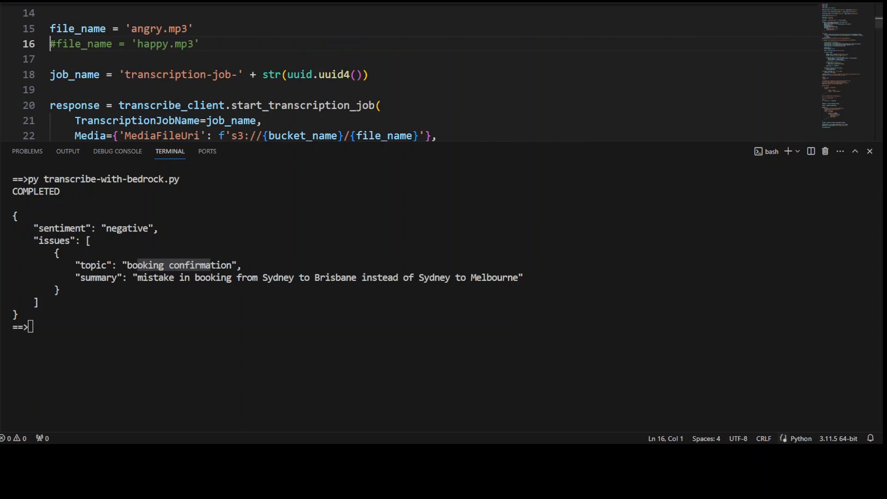
pyautogui.moveTo(229, 55)
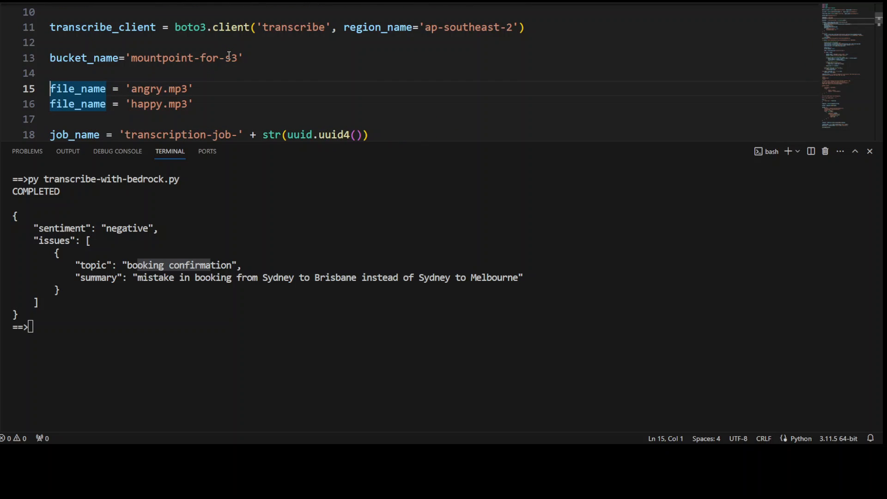
# - Comment out the angry.mp3 line so happy.mp3 is used, and clear the terminal
pyautogui.write('#')
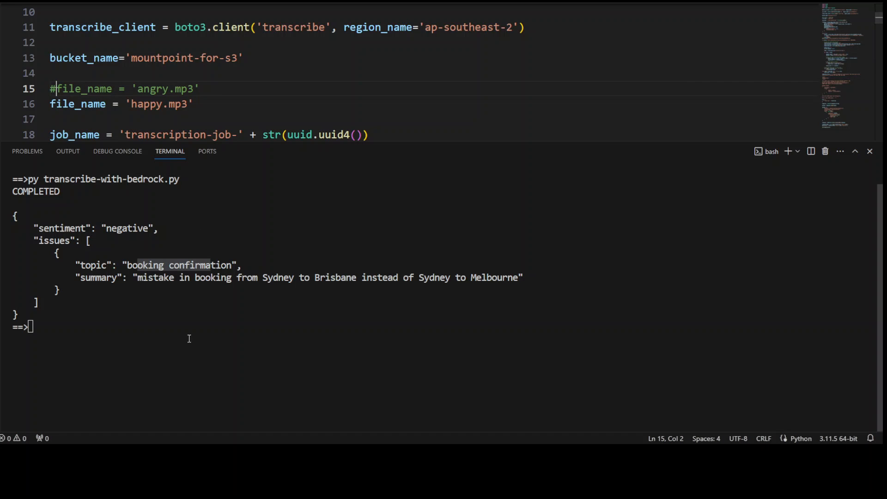
pyautogui.write('clear')
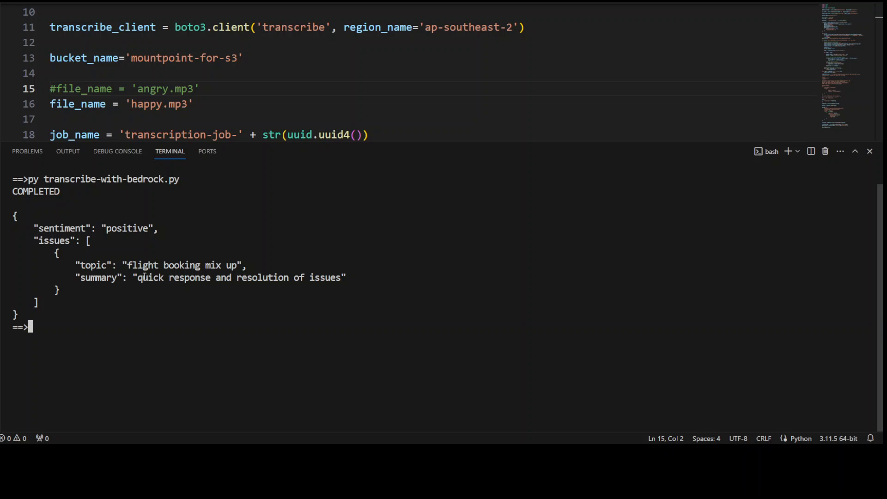
pyautogui.moveTo(250, 266)
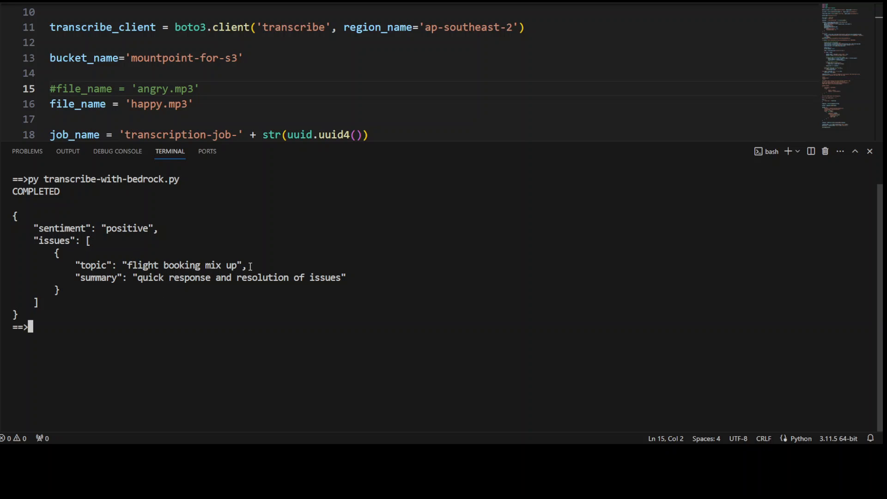